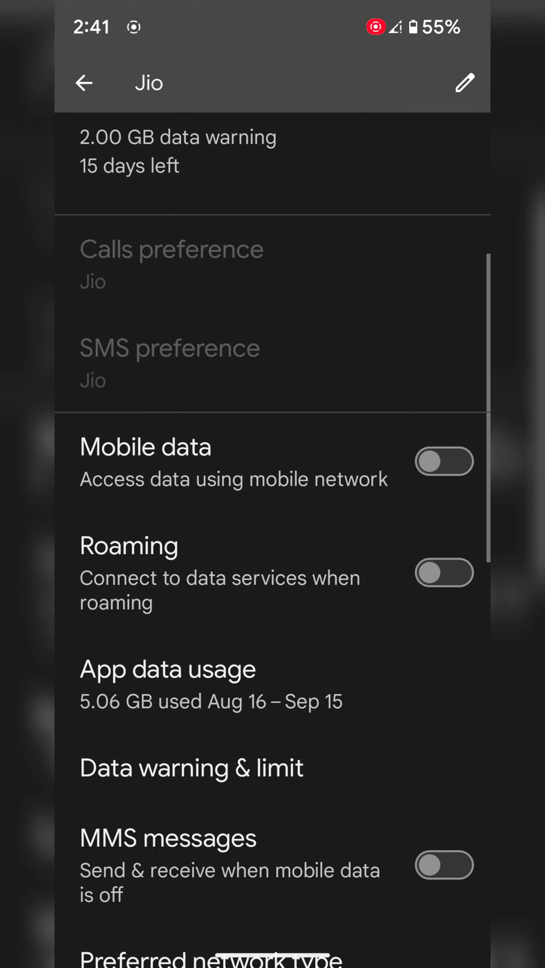
Return from the Jio SIM page to the top-level Settings category list.
left_click(84, 83)
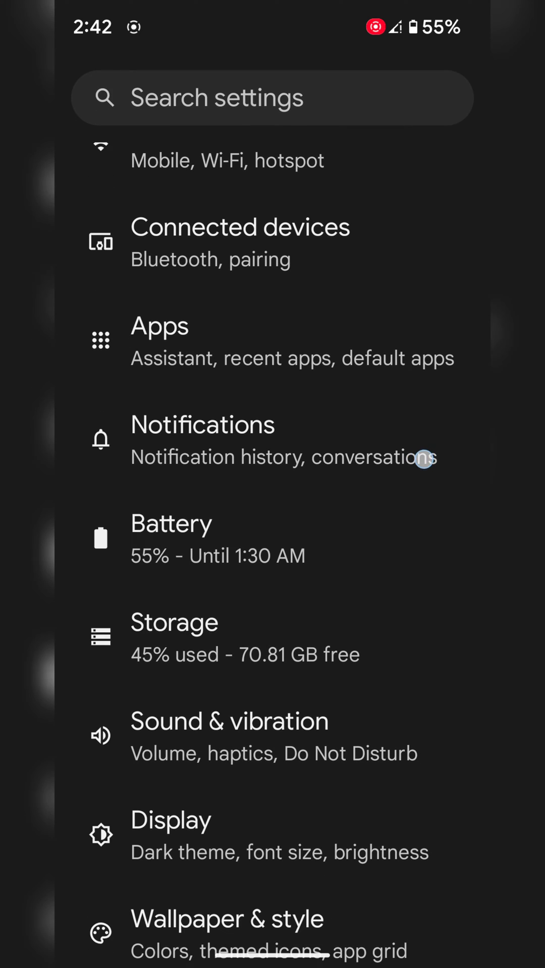